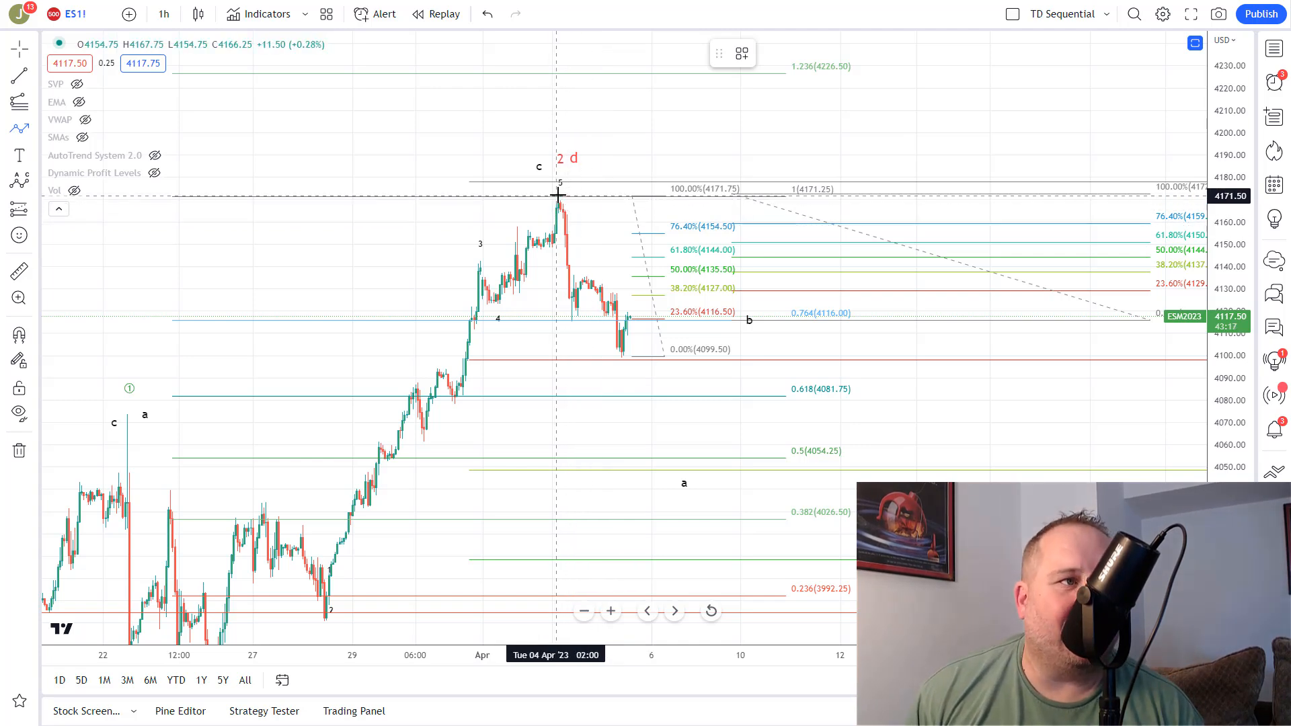
Step: Draw the ES1! projection legs: down from the top, up to ~4144, down to ~4054, up to ~4216
{"action": "left_click_drag", "start_coordinate": [555, 197], "coordinate": [613, 360]}
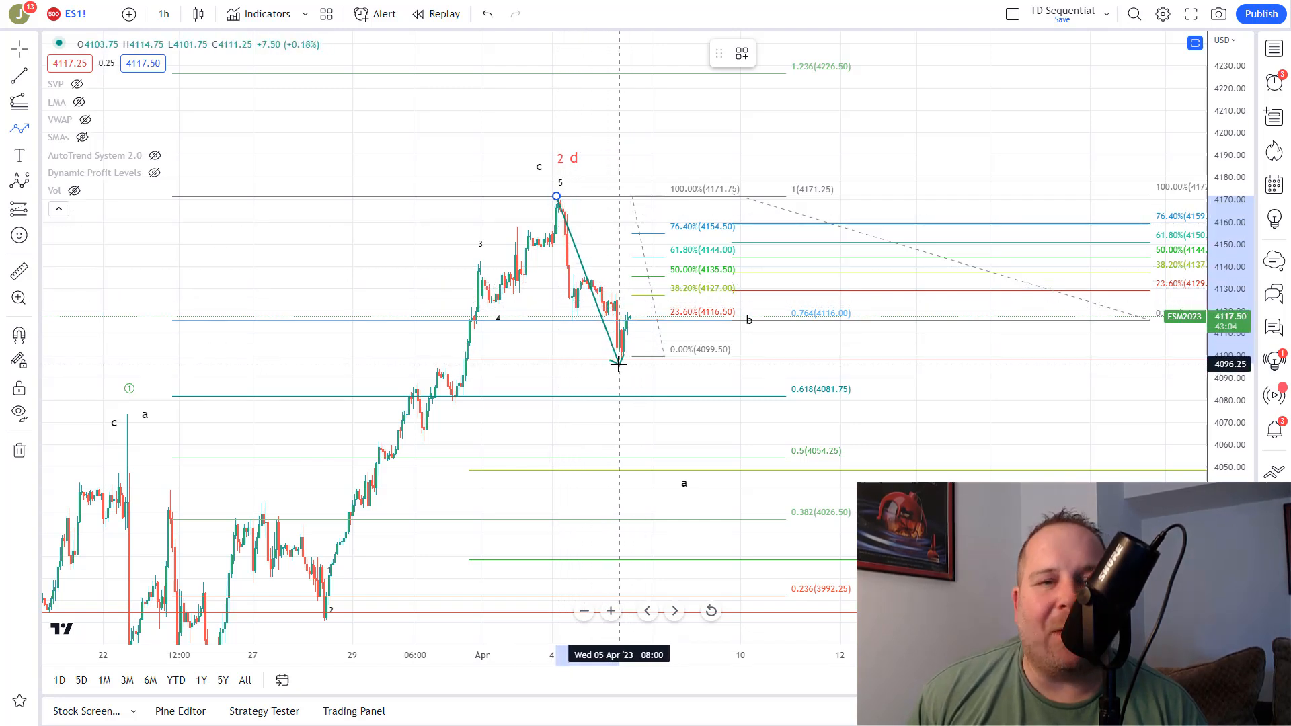
{"action": "left_click_drag", "start_coordinate": [617, 364], "coordinate": [688, 482]}
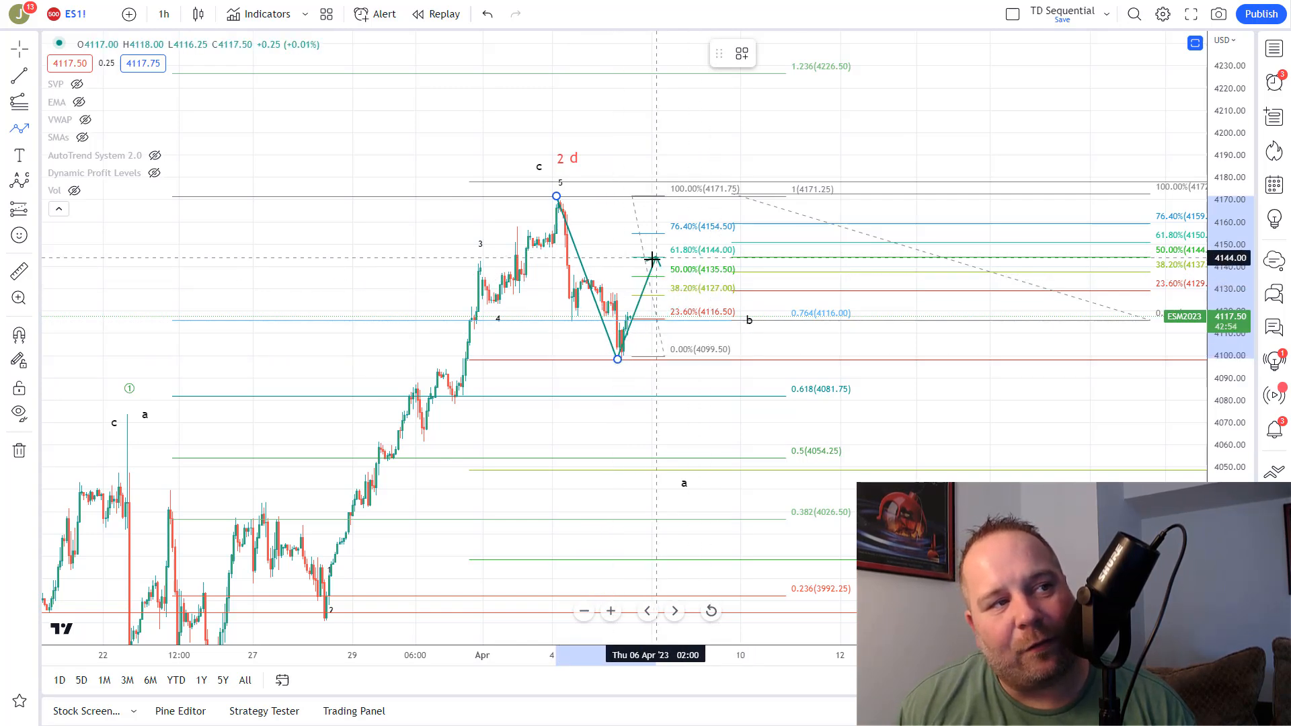
{"action": "left_click_drag", "start_coordinate": [653, 260], "coordinate": [648, 403]}
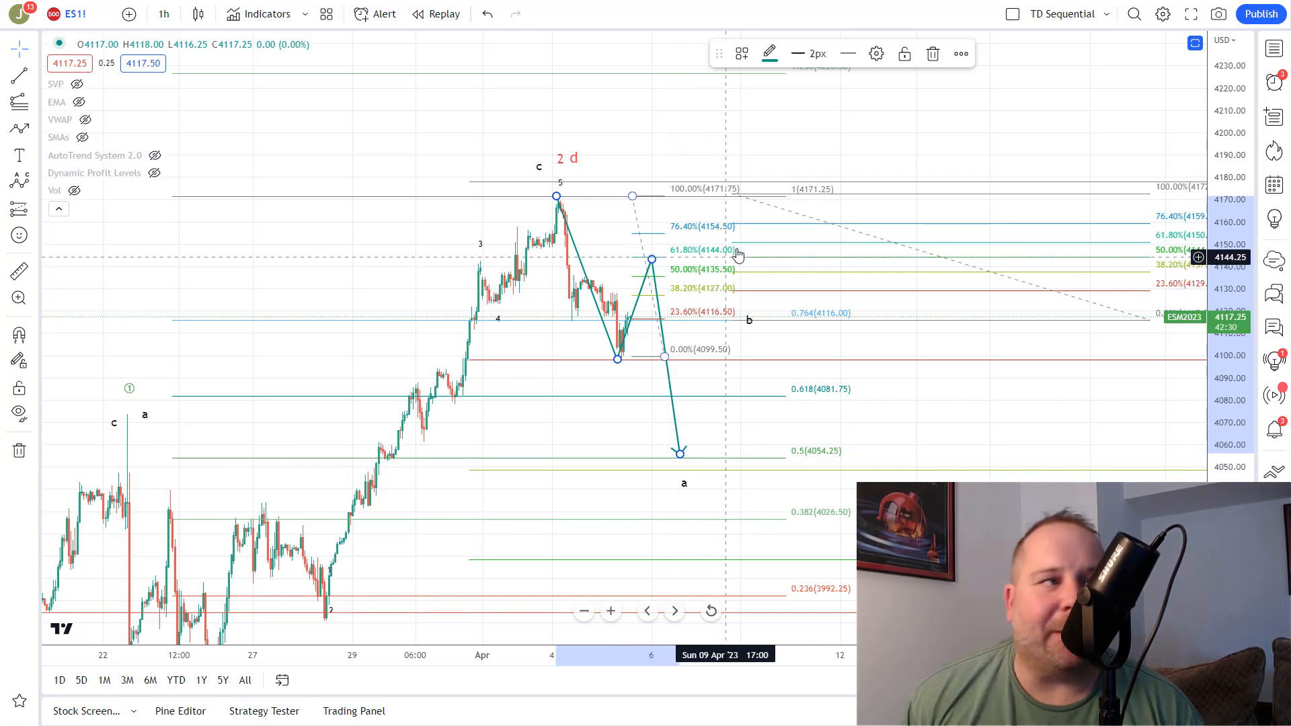
{"action": "mouse_move", "coordinate": [663, 268]}
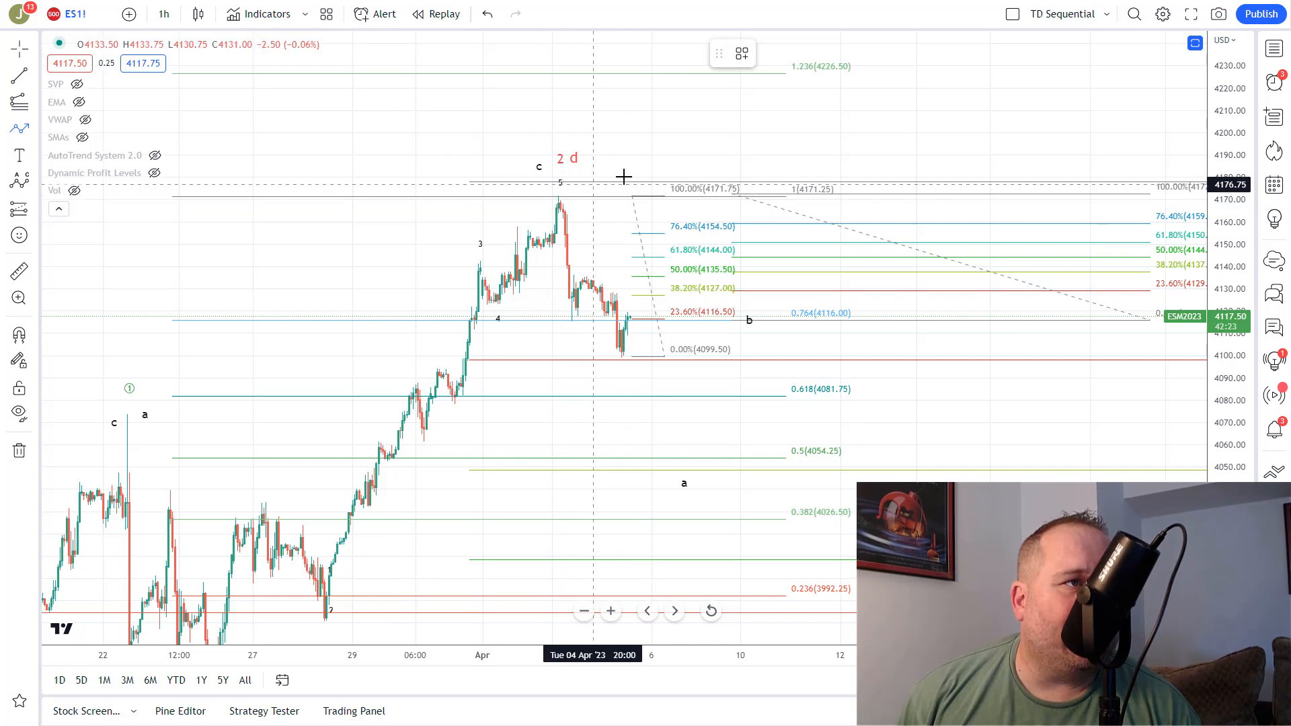
{"action": "mouse_move", "coordinate": [621, 358]}
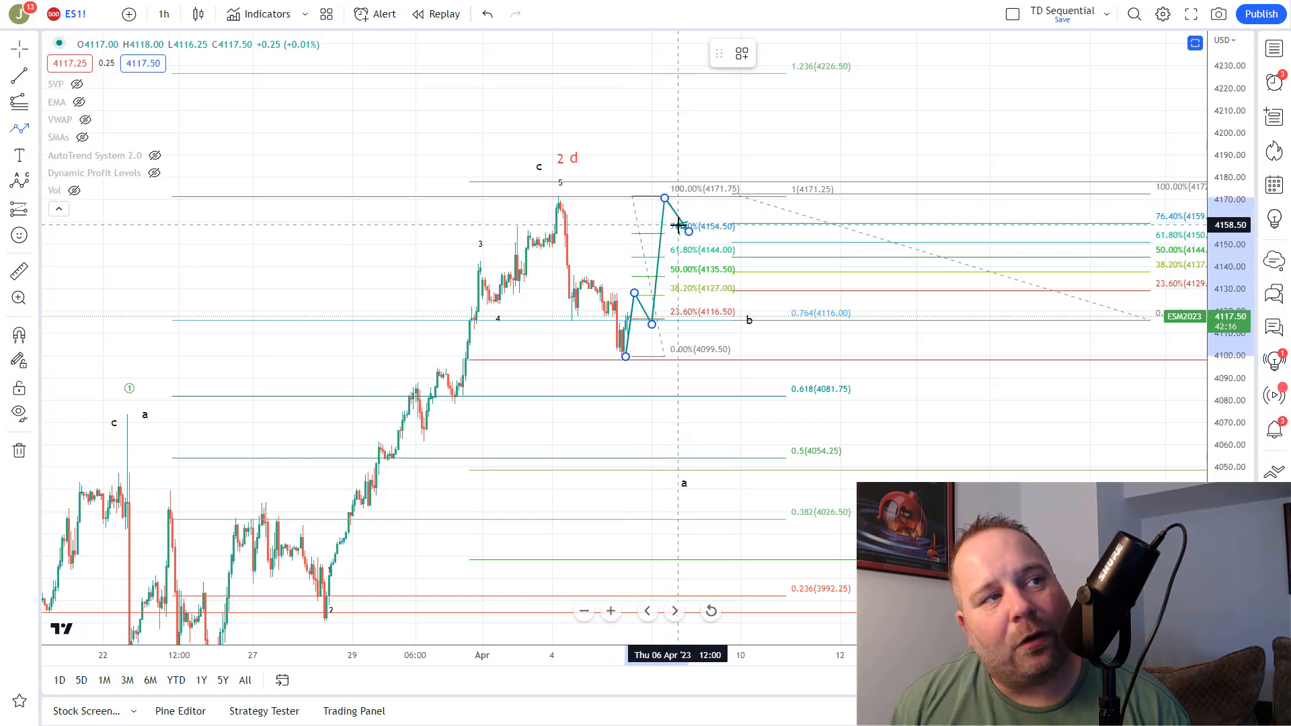
{"action": "left_click_drag", "start_coordinate": [677, 226], "coordinate": [714, 90]}
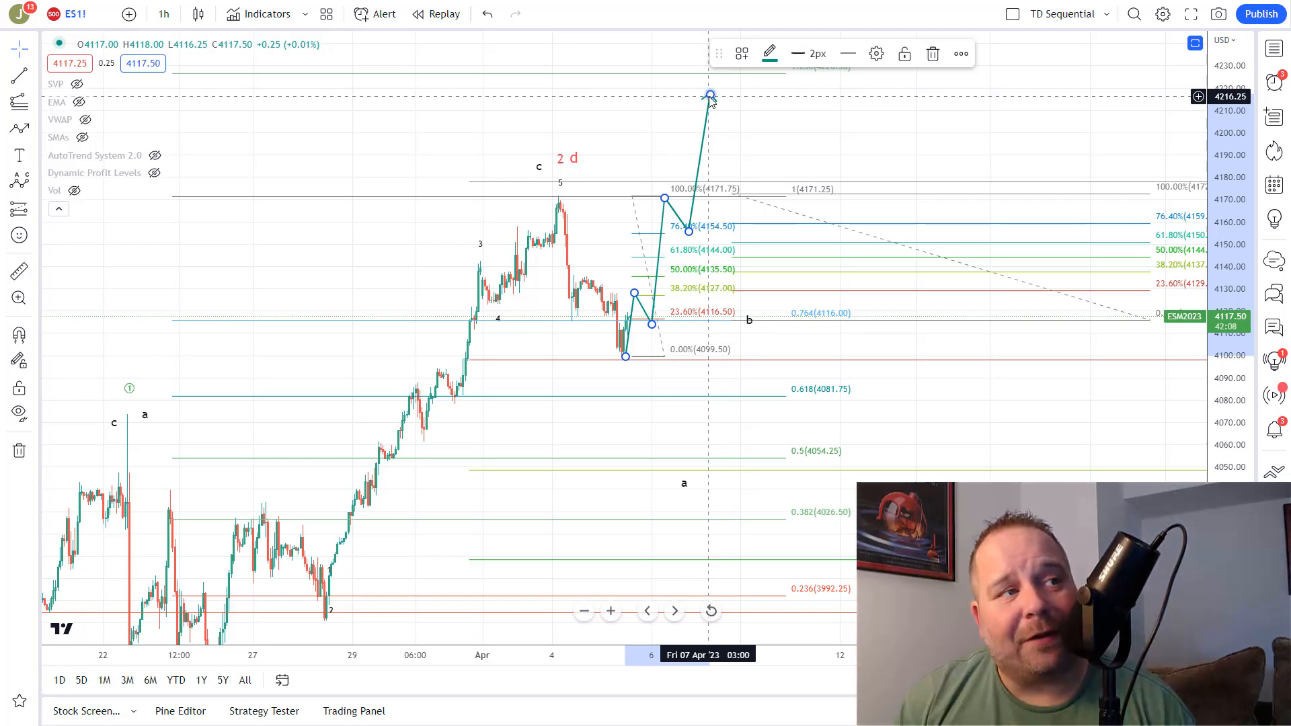
{"action": "mouse_move", "coordinate": [632, 360]}
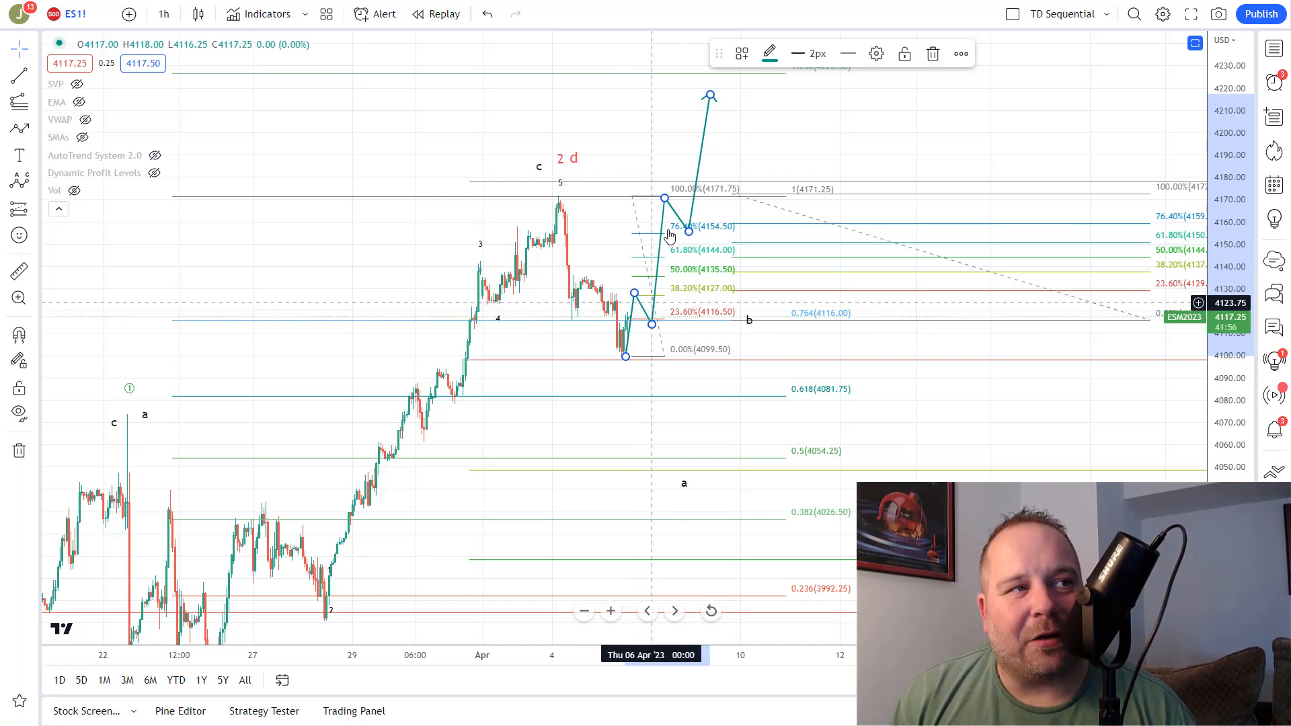
{"action": "mouse_move", "coordinate": [659, 206]}
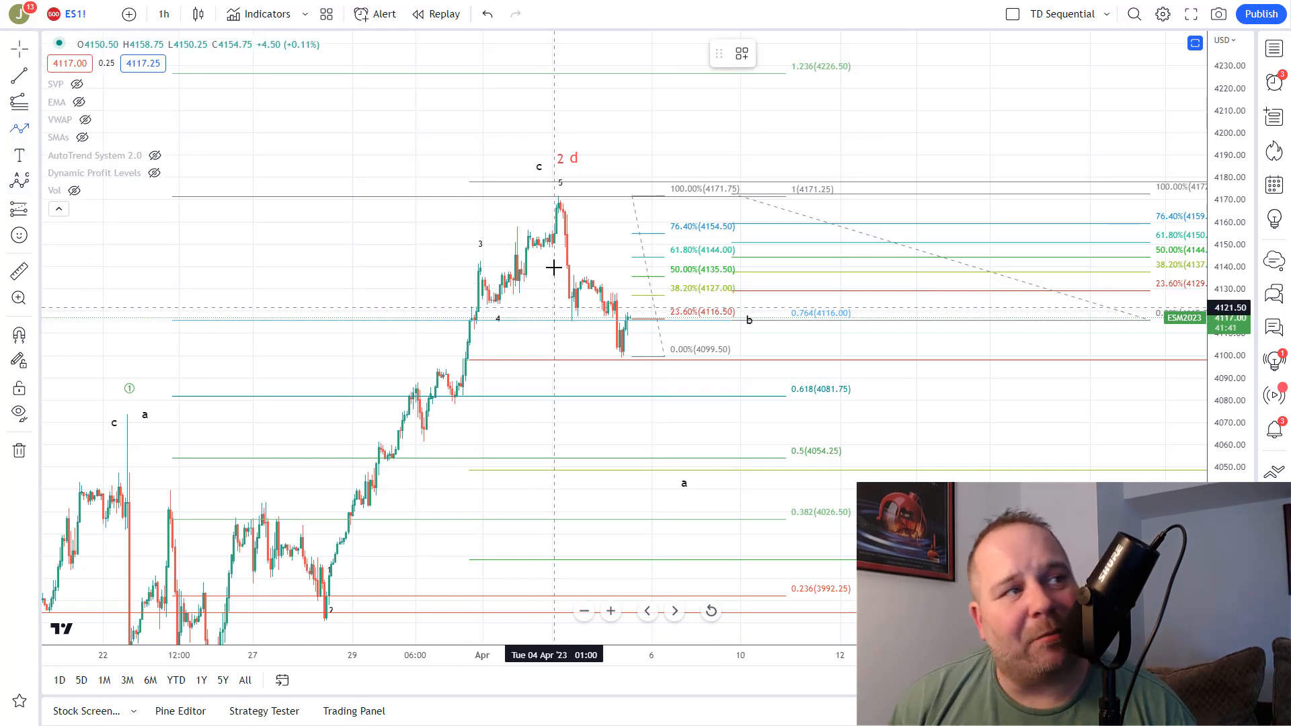
{"action": "mouse_move", "coordinate": [567, 195]}
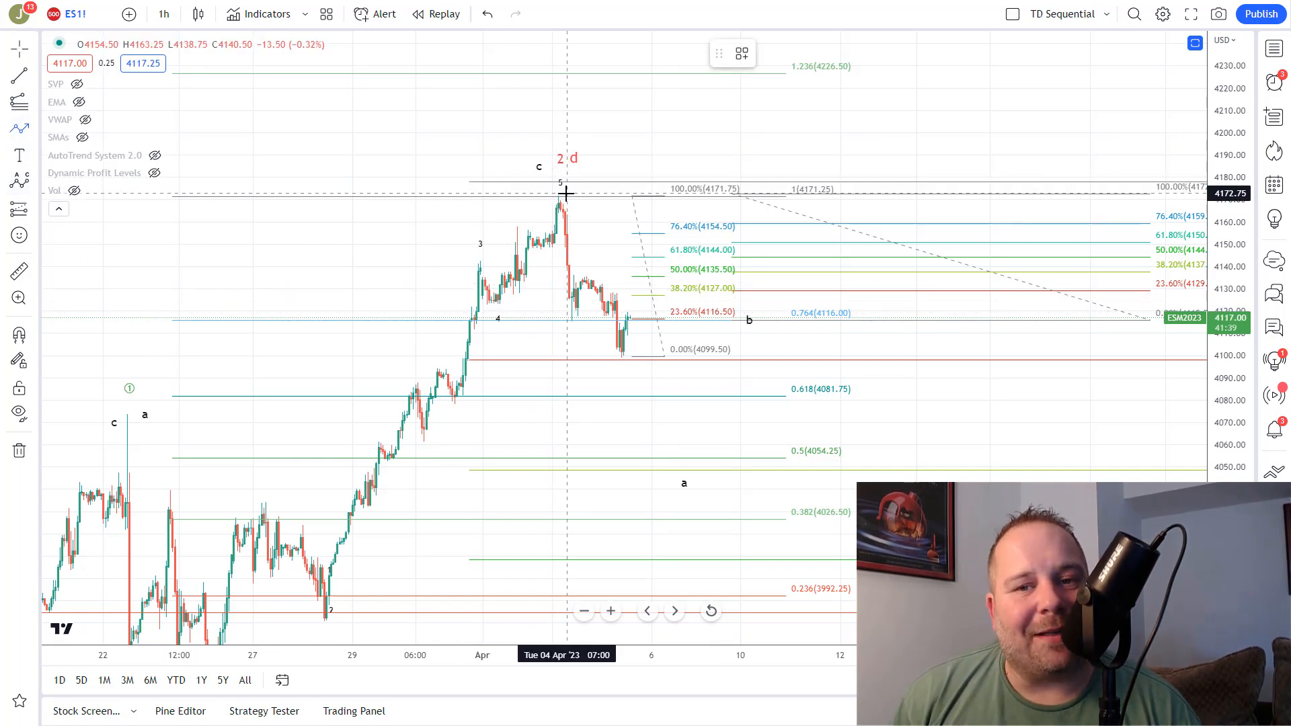
{"action": "mouse_move", "coordinate": [562, 202]}
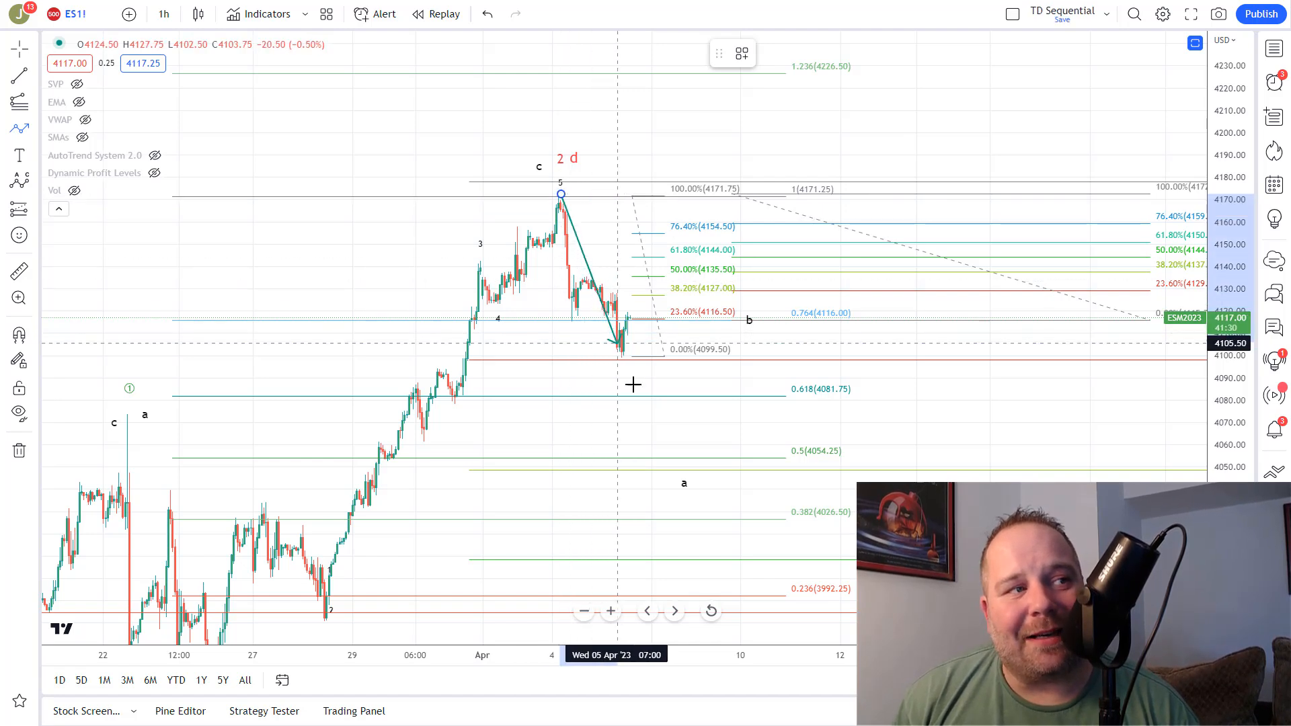
Step: Draw the falling leg from the wave-5 top toward label a near 4050, then show the NQ1! chart
{"action": "left_click_drag", "start_coordinate": [629, 342], "coordinate": [673, 478]}
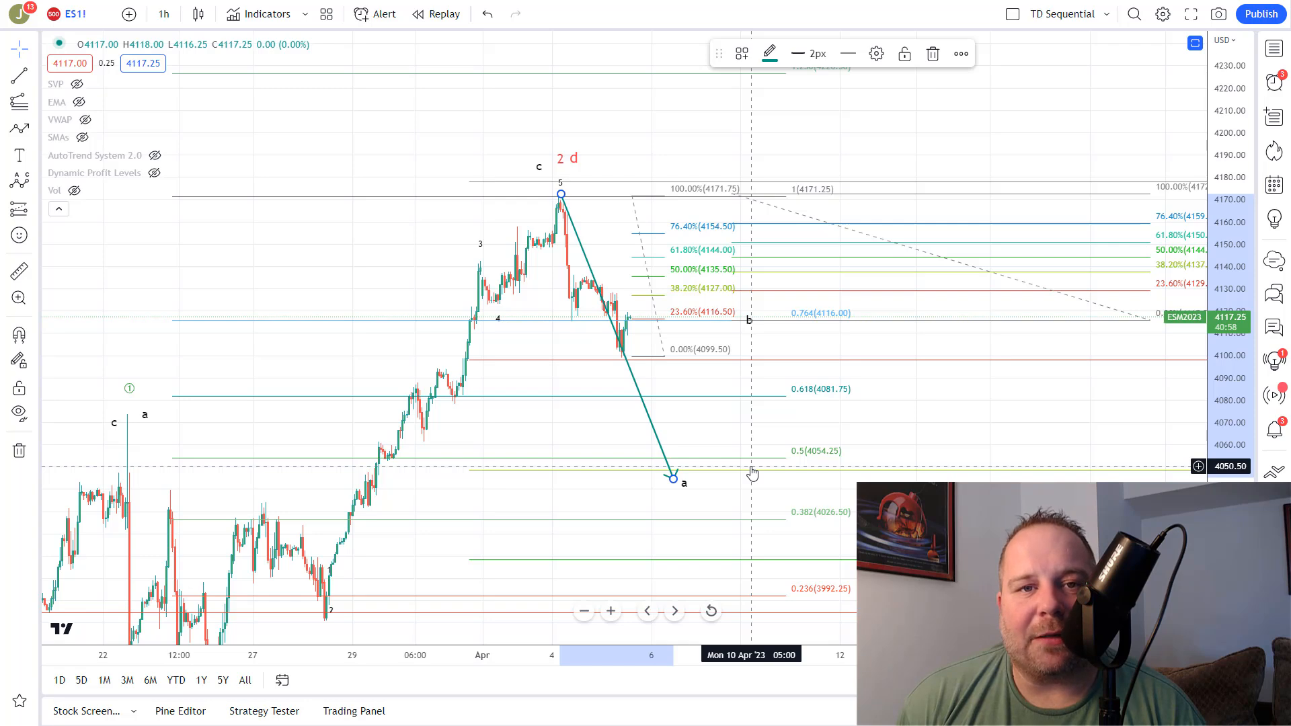
{"action": "left_click", "coordinate": [69, 14]}
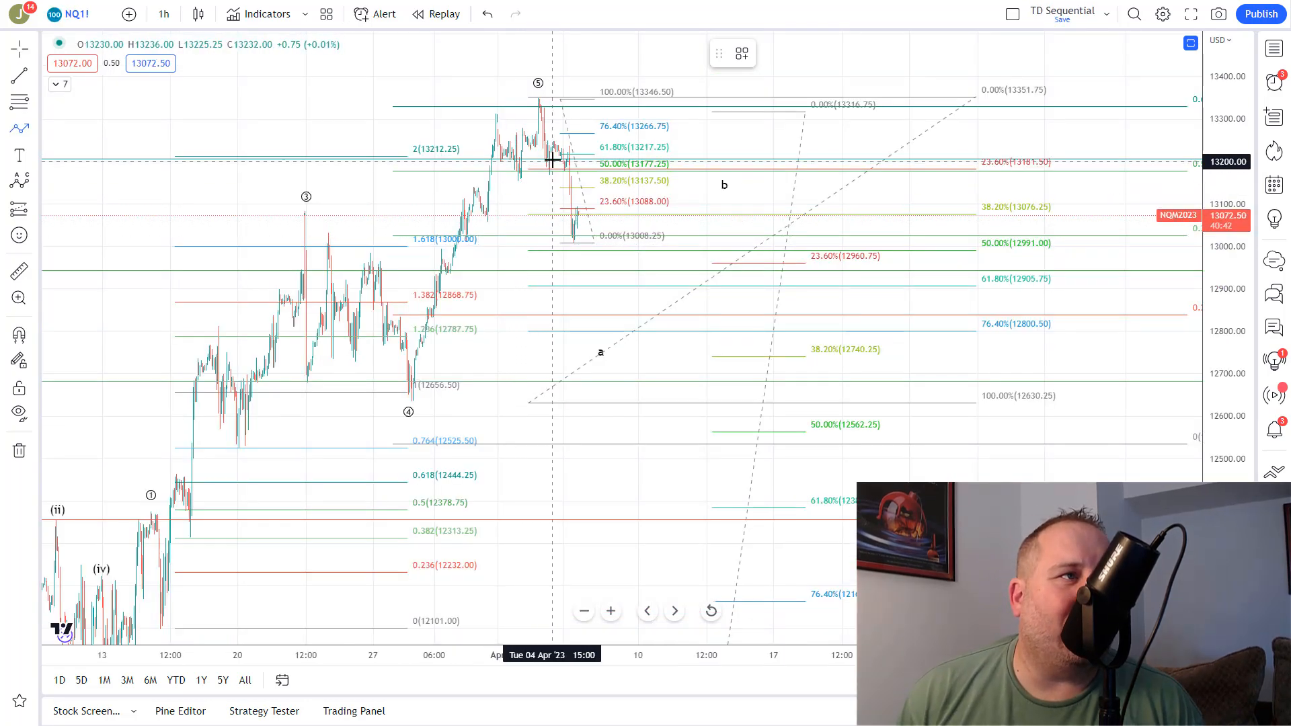
{"action": "mouse_move", "coordinate": [534, 108]}
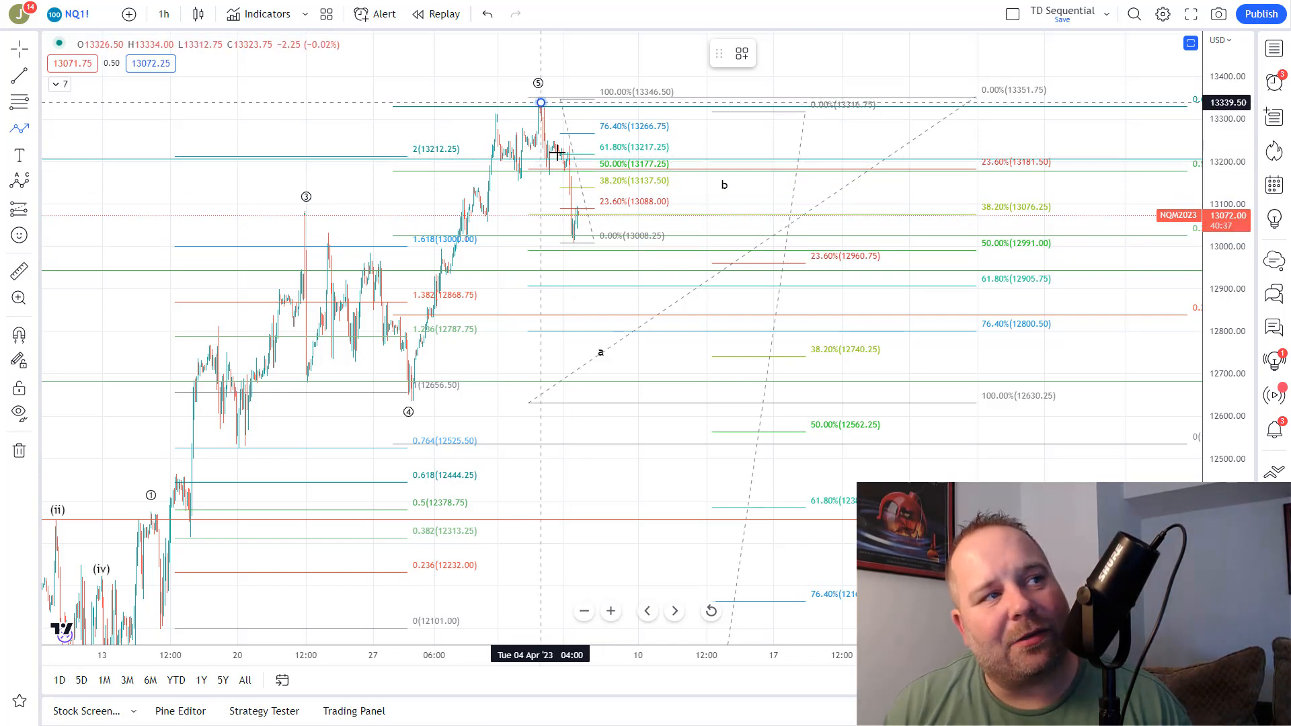
Step: Draw the NQ1! projection path from the wave-5 top through a and b toward the 61.8% level
{"action": "left_click_drag", "start_coordinate": [541, 104], "coordinate": [570, 258]}
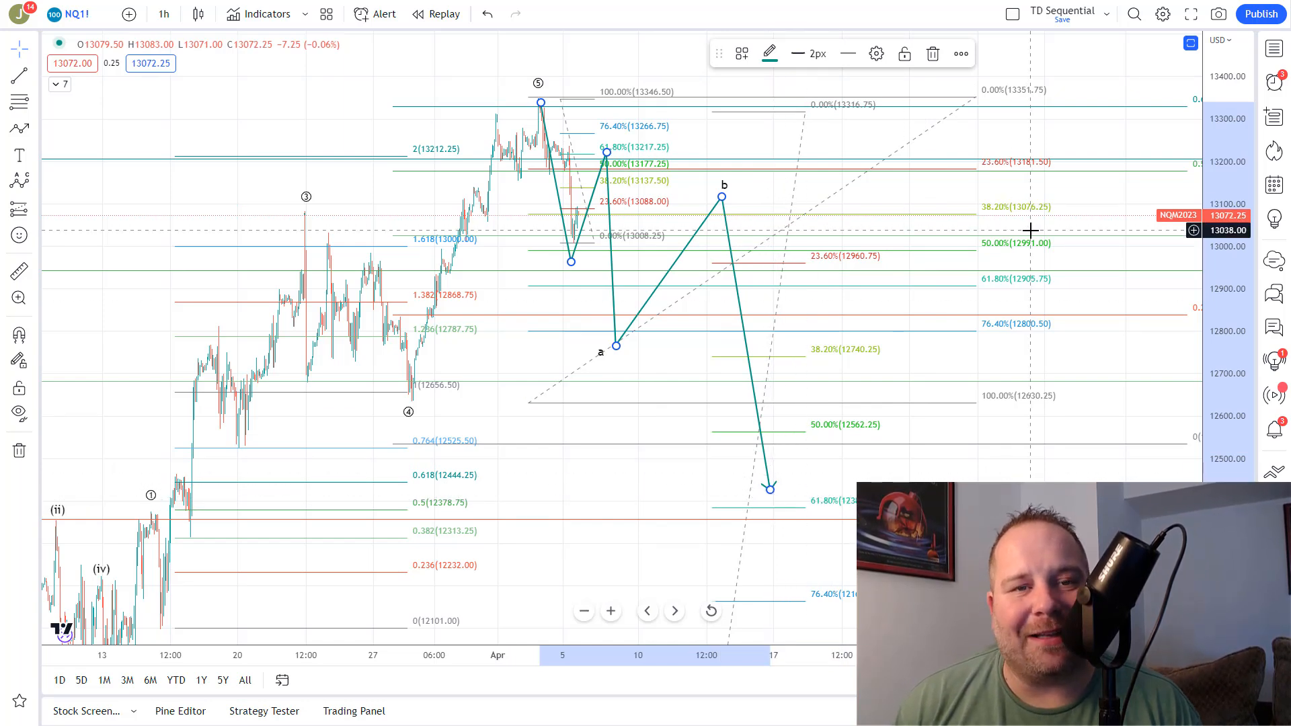
{"action": "mouse_move", "coordinate": [543, 190]}
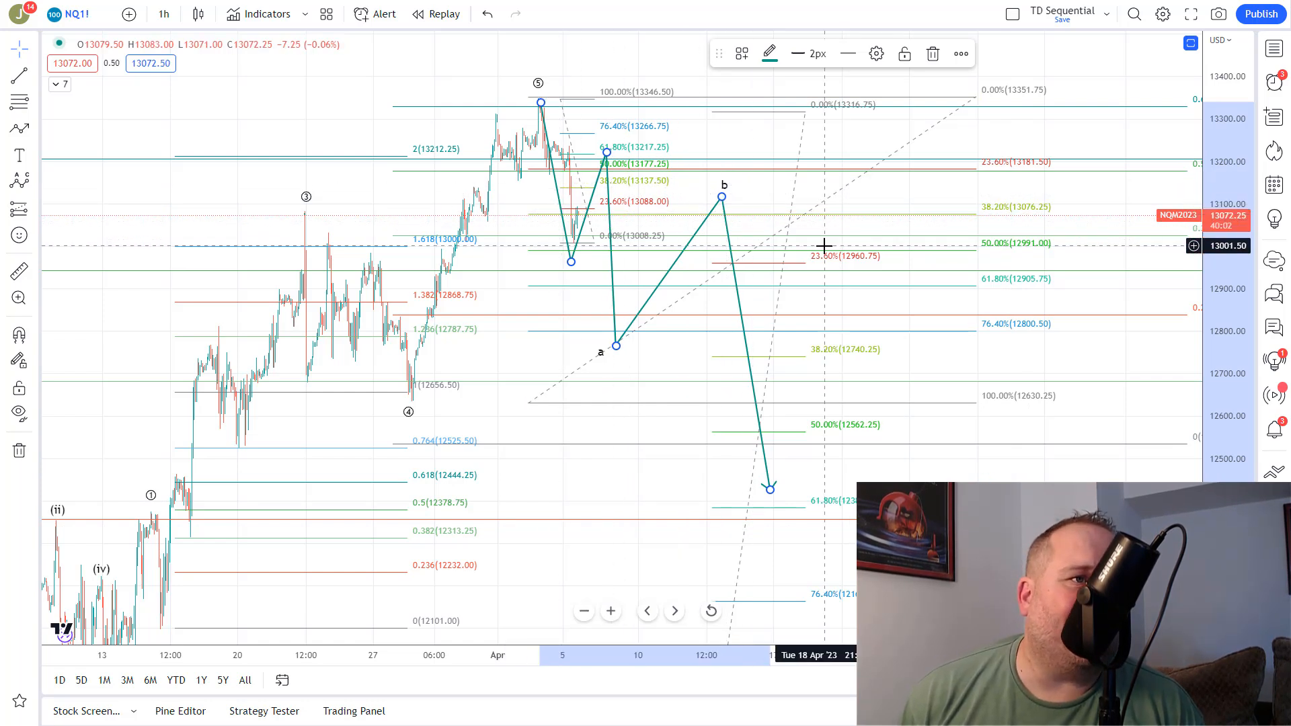
{"action": "mouse_move", "coordinate": [706, 287]}
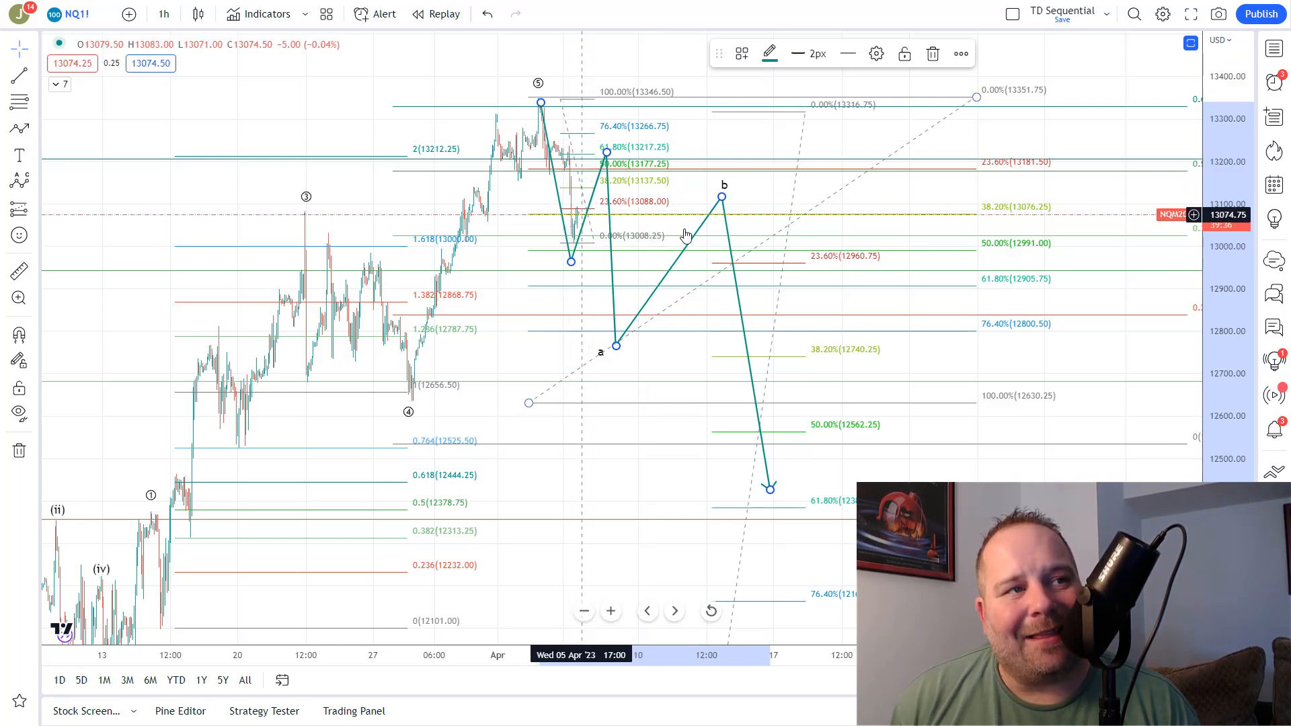
{"action": "mouse_move", "coordinate": [986, 250]}
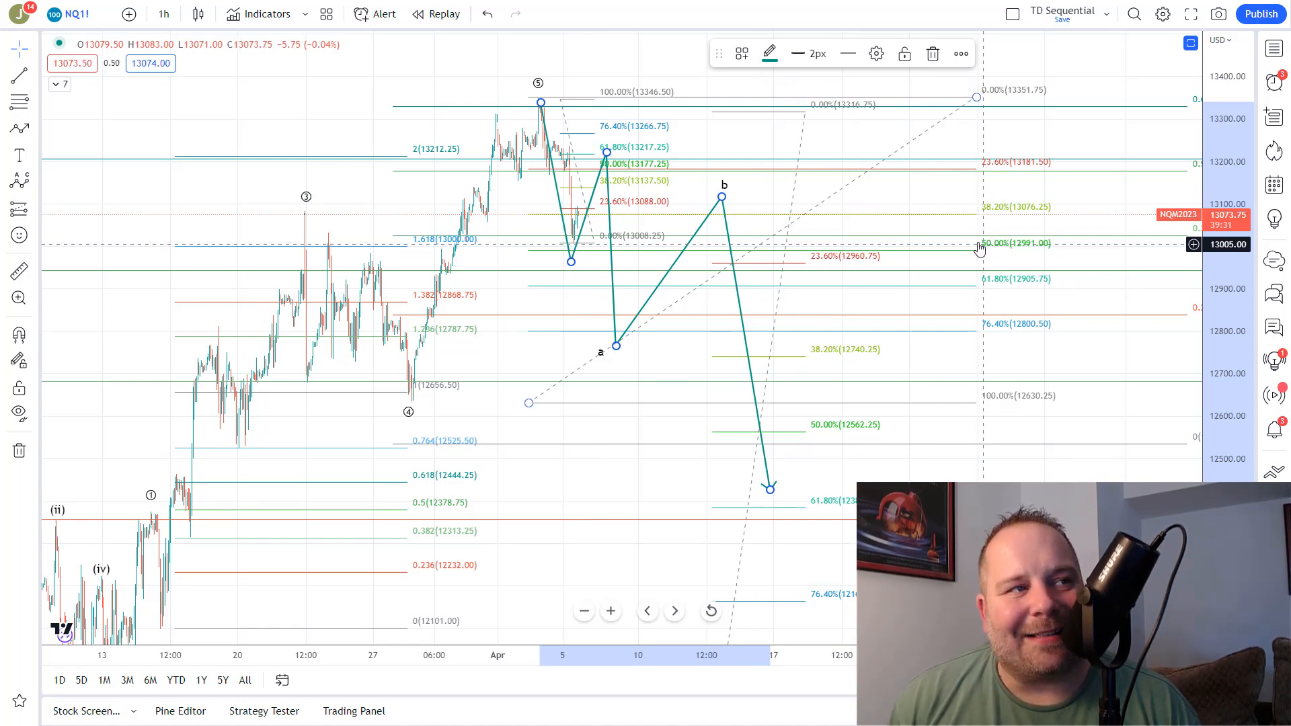
{"action": "mouse_move", "coordinate": [784, 477]}
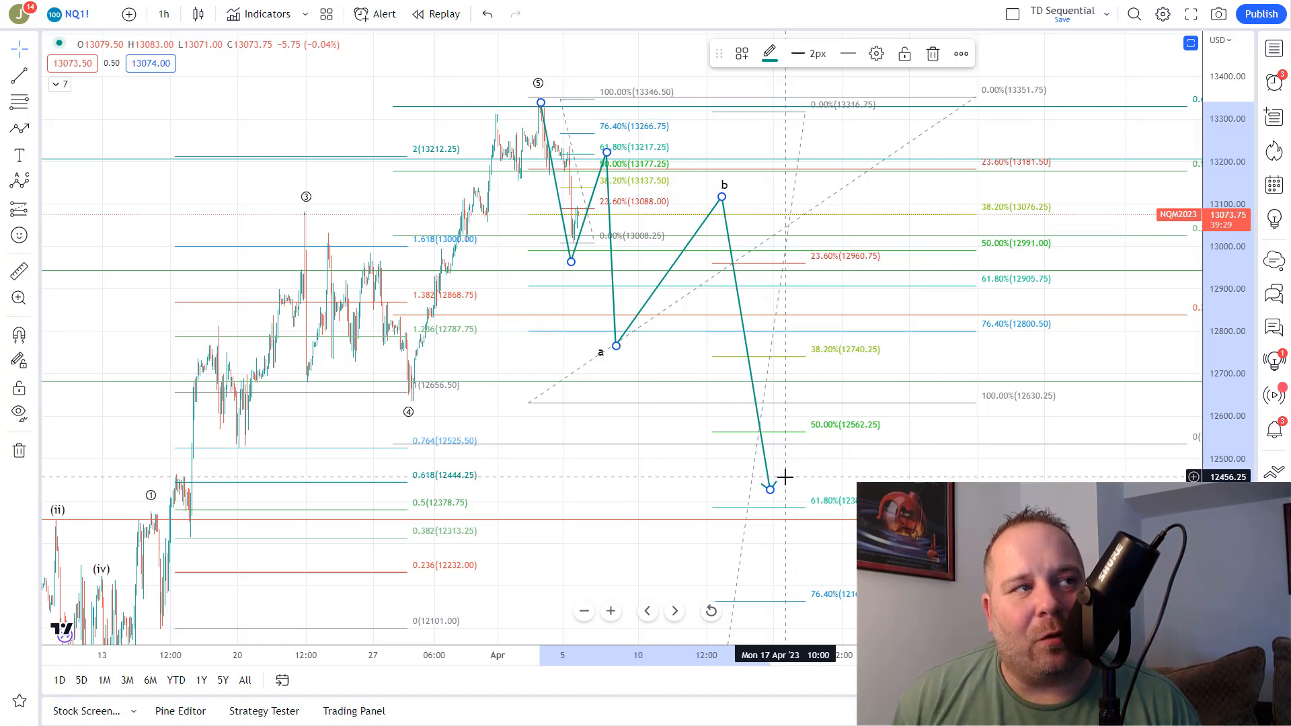
{"action": "mouse_move", "coordinate": [617, 299]}
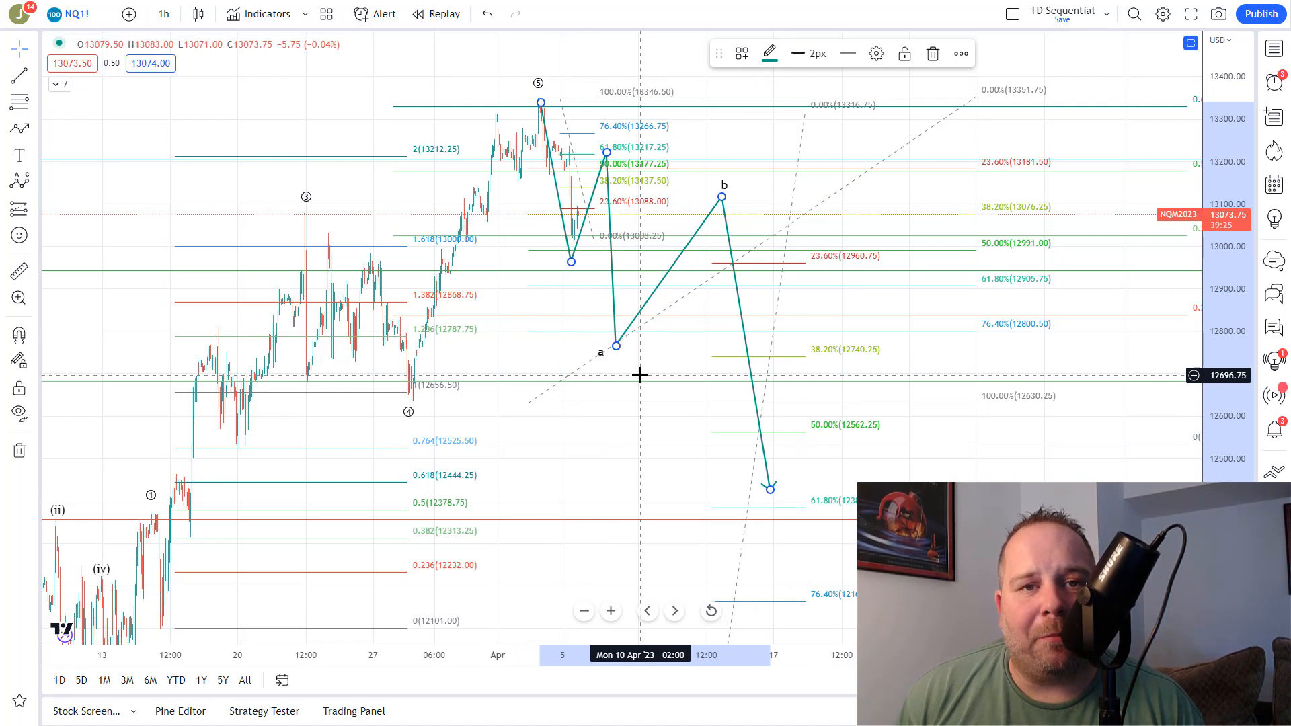
{"action": "mouse_move", "coordinate": [605, 182]}
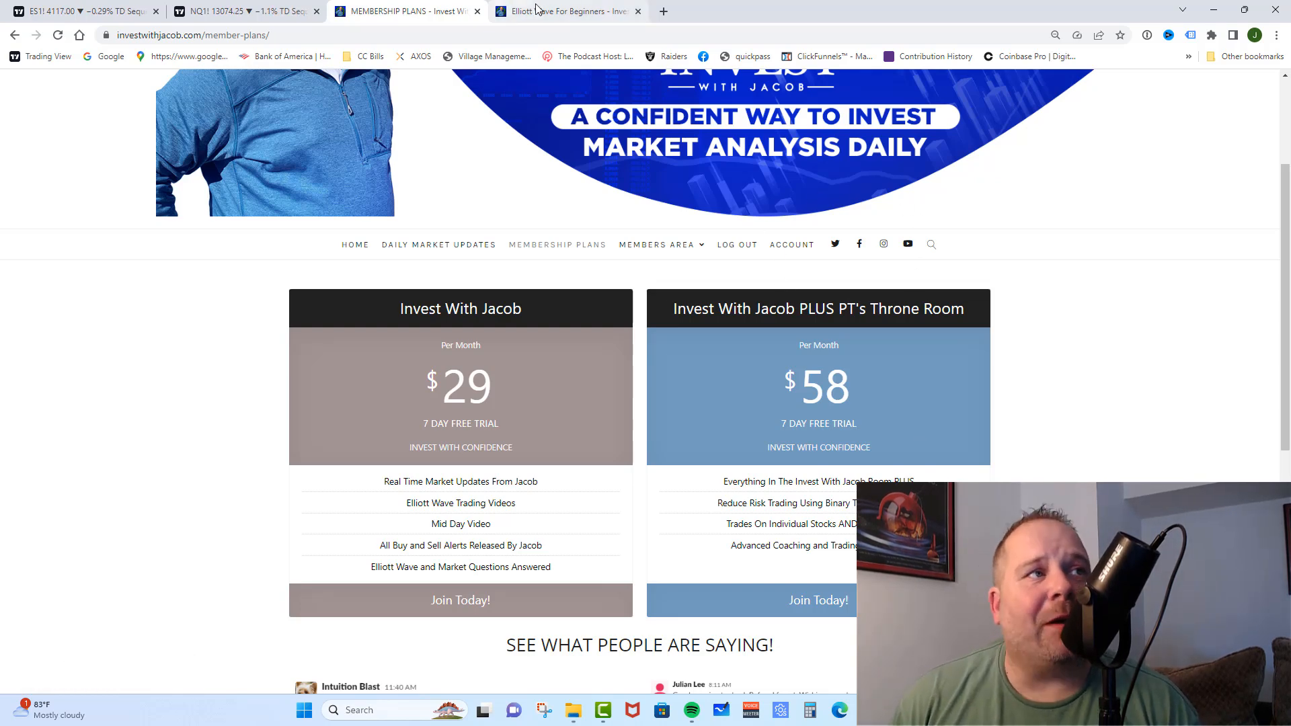
{"action": "left_click", "coordinate": [564, 10]}
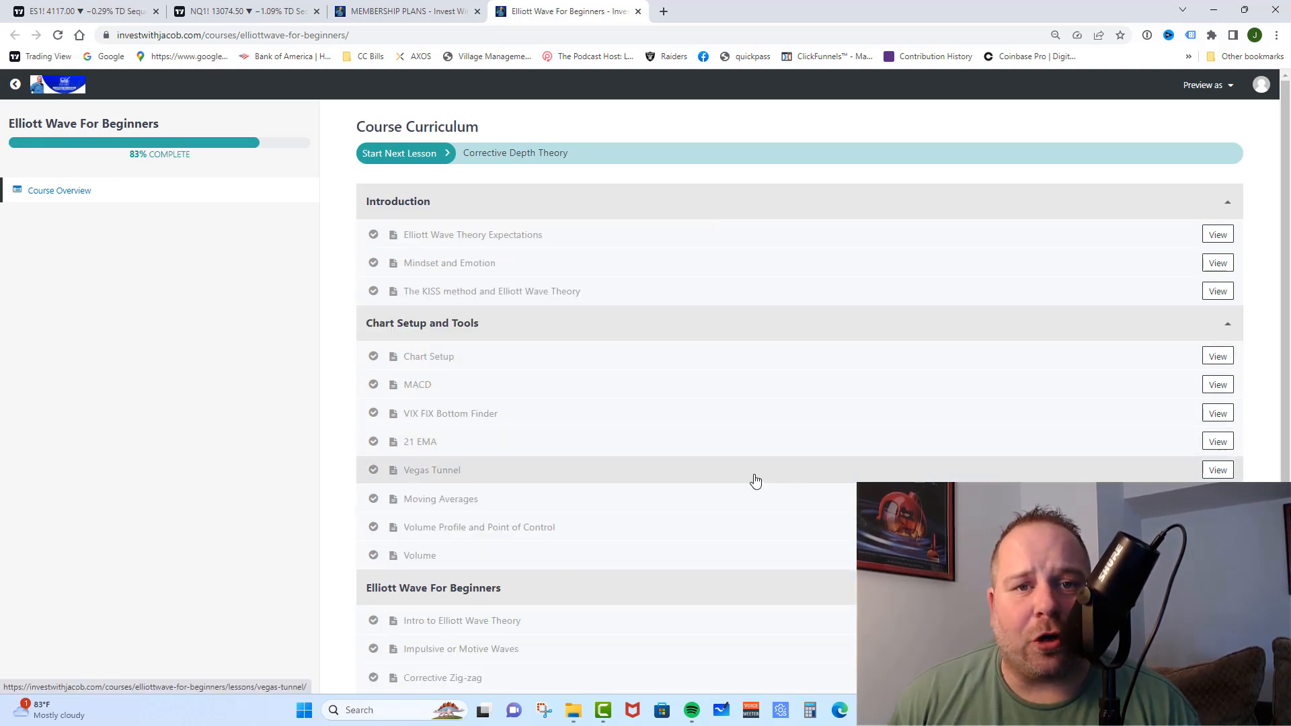
{"action": "left_click", "coordinate": [405, 11]}
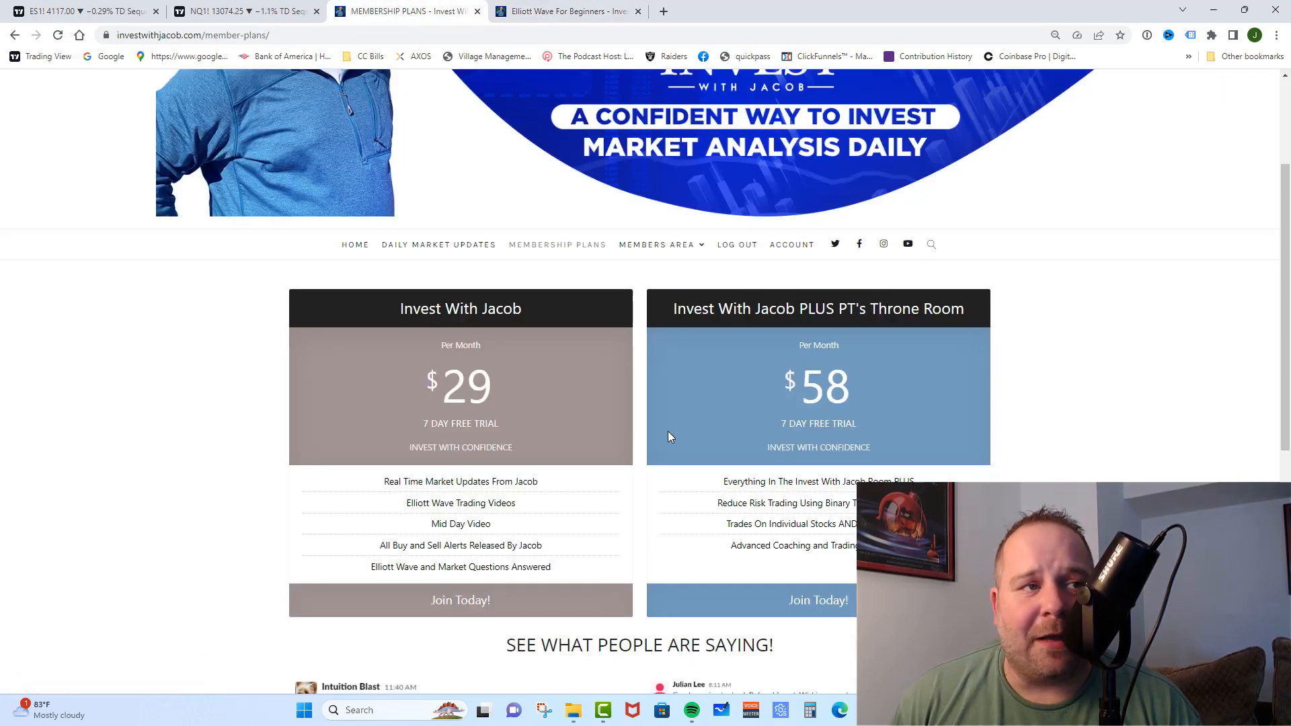
{"action": "mouse_move", "coordinate": [550, 428]}
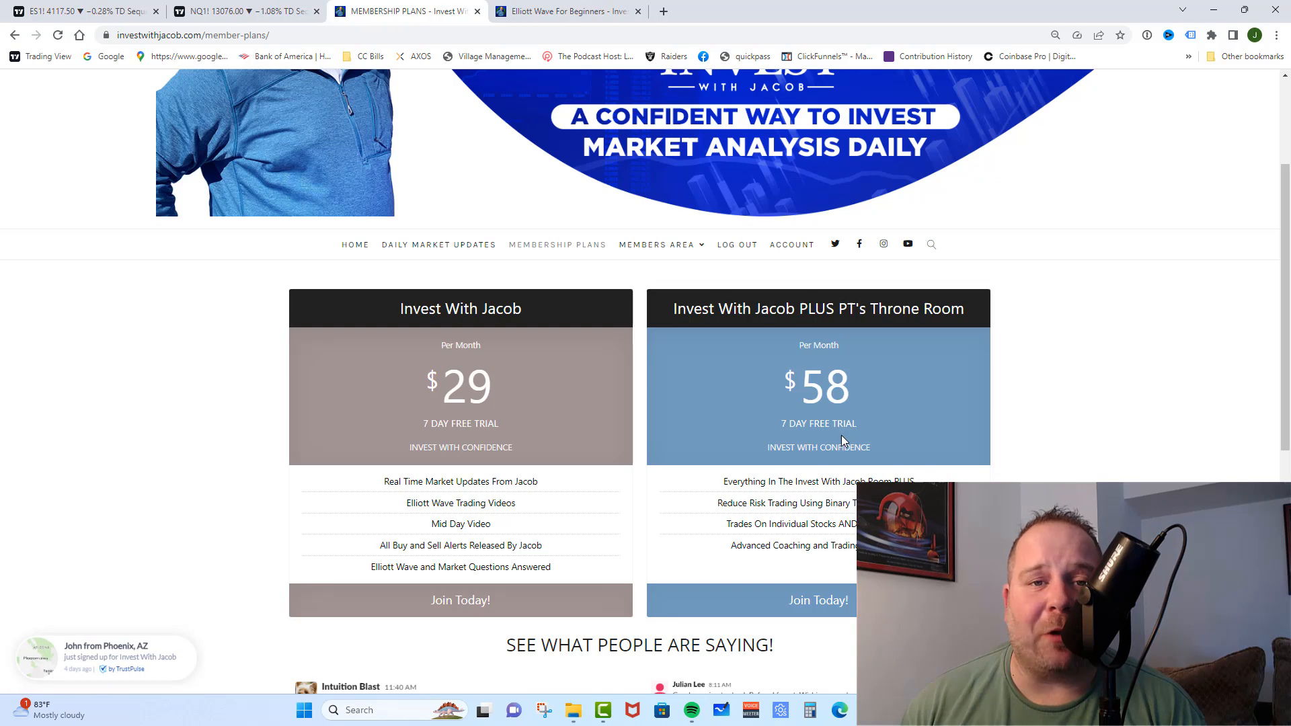
{"action": "mouse_move", "coordinate": [613, 149]}
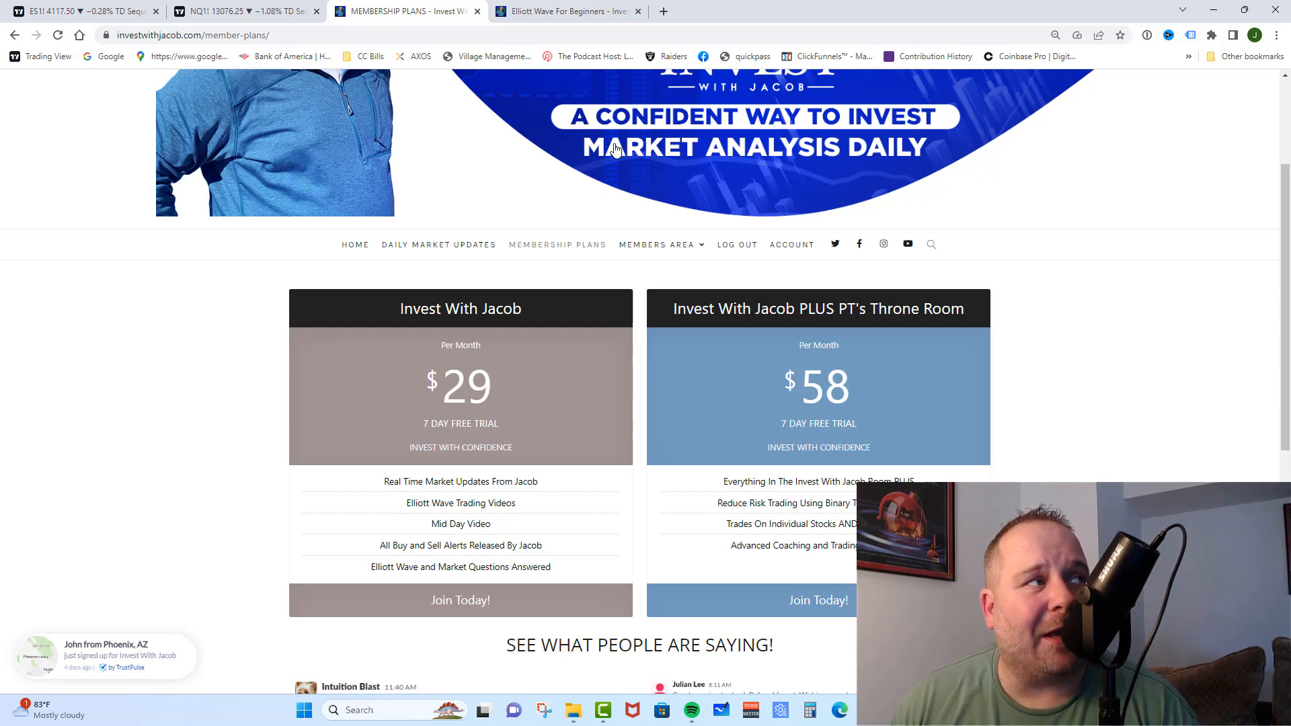
{"action": "mouse_move", "coordinate": [613, 149]}
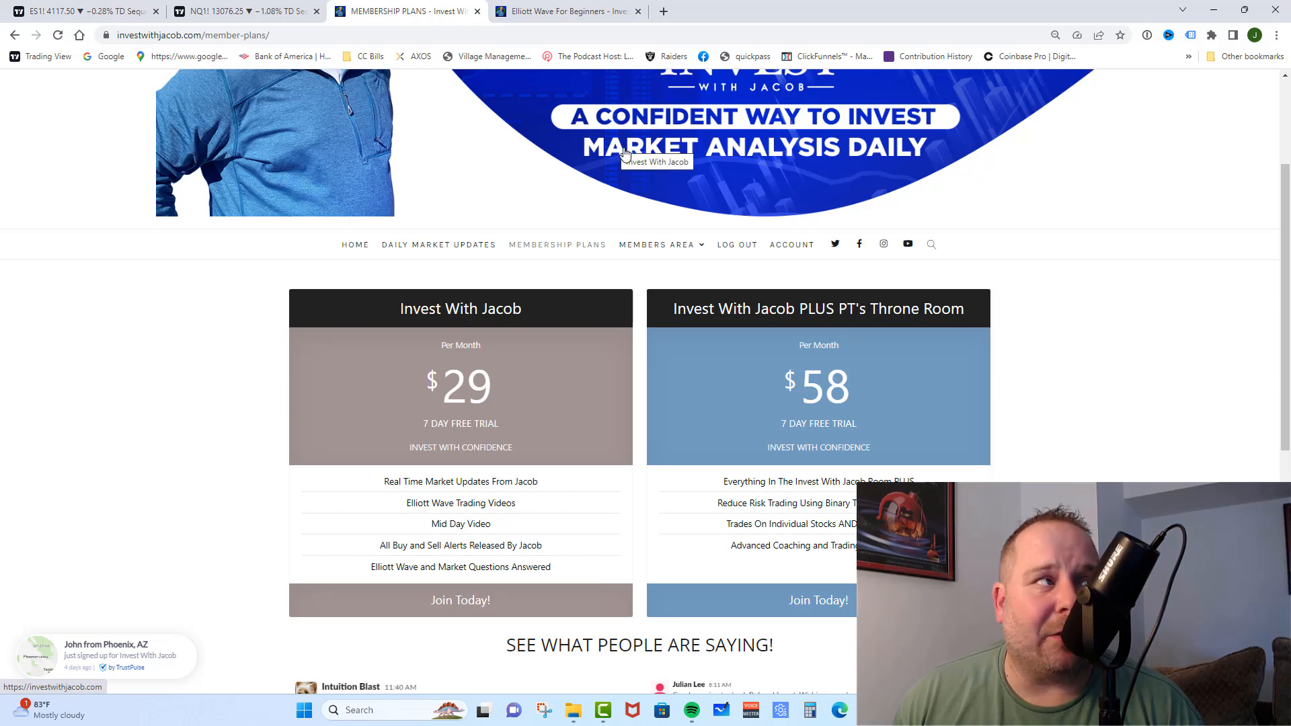
{"action": "left_click", "coordinate": [83, 11]}
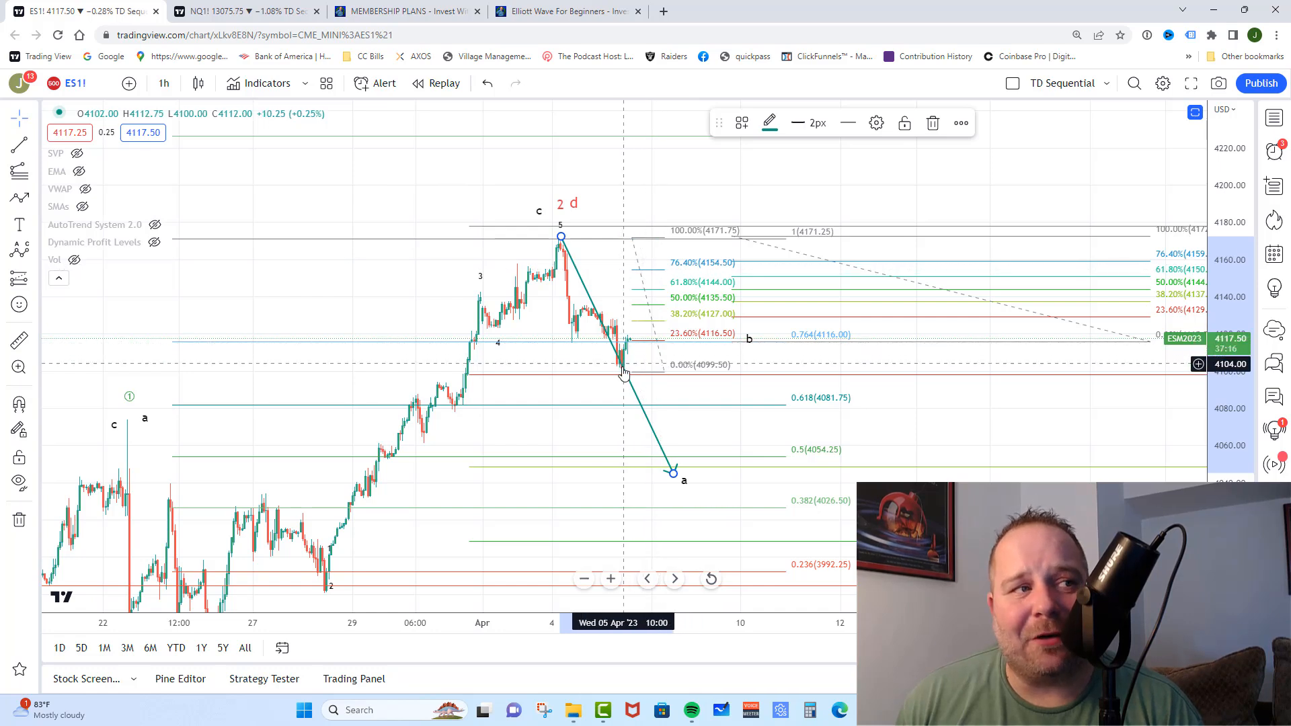
{"action": "mouse_move", "coordinate": [682, 195]}
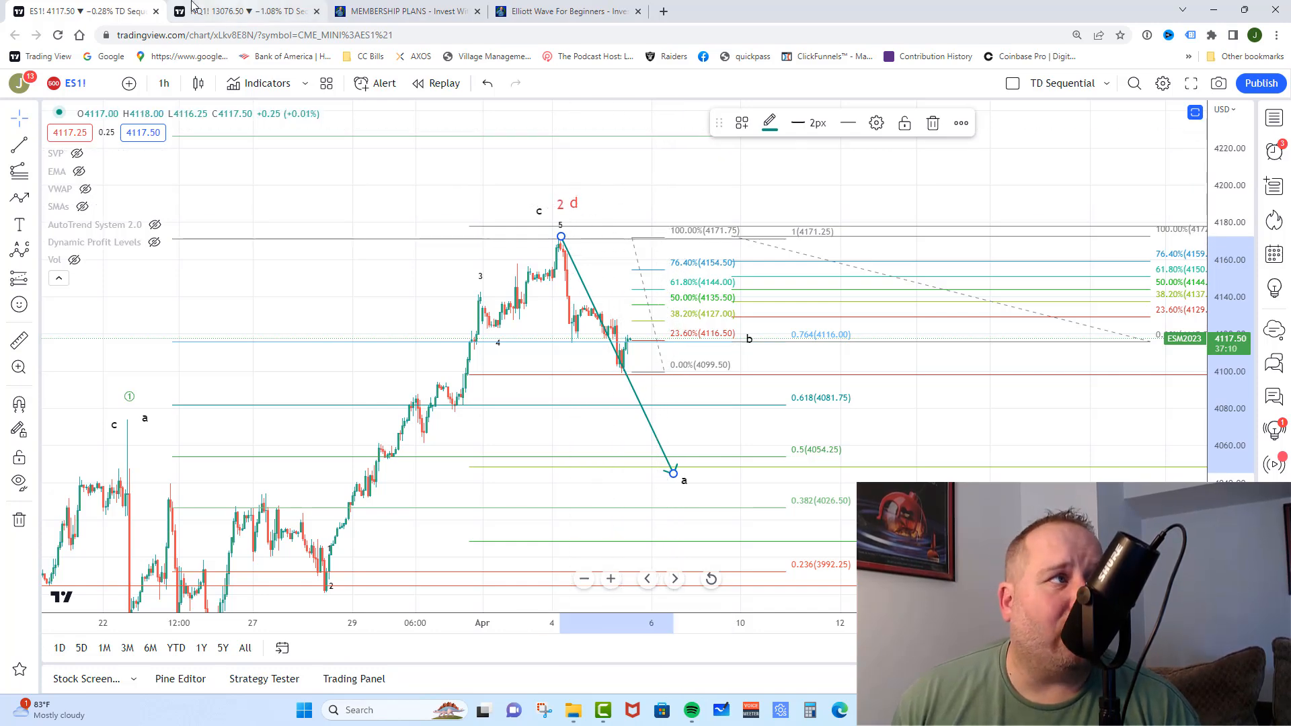
Step: Switch from the ES1! chart to the NQ1! hourly chart
{"action": "left_click", "coordinate": [247, 10]}
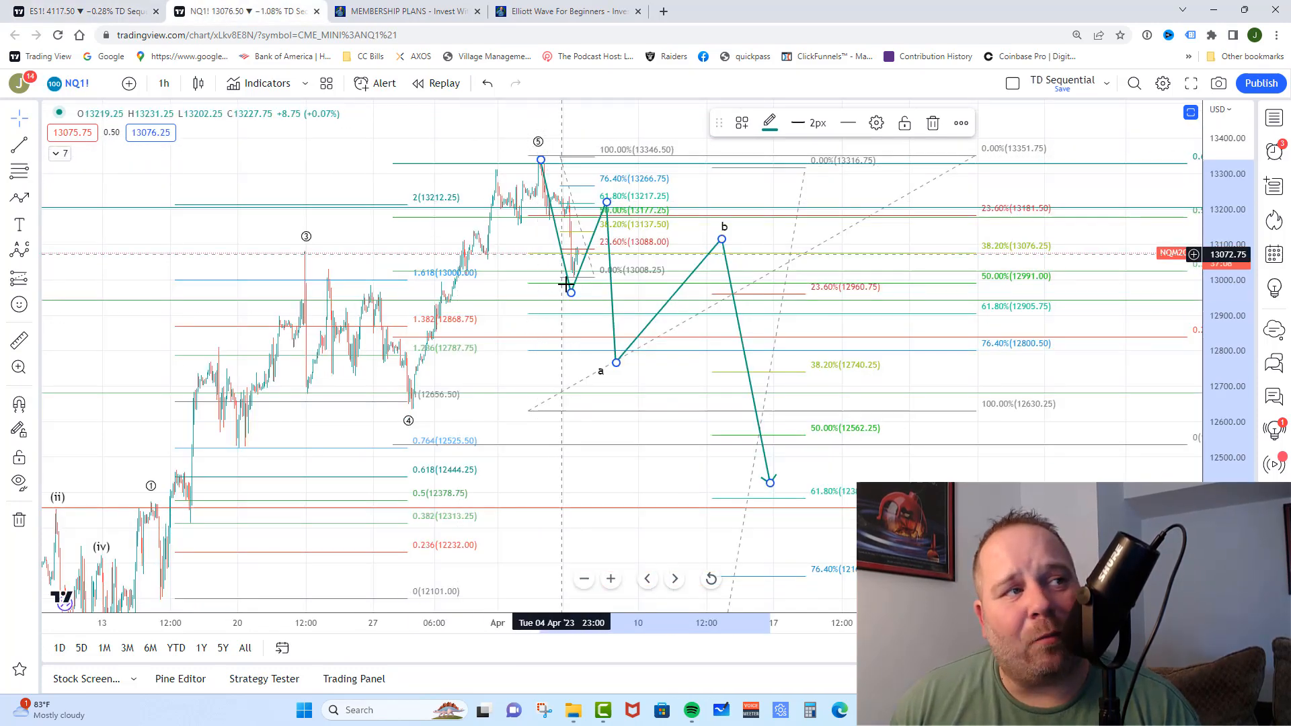